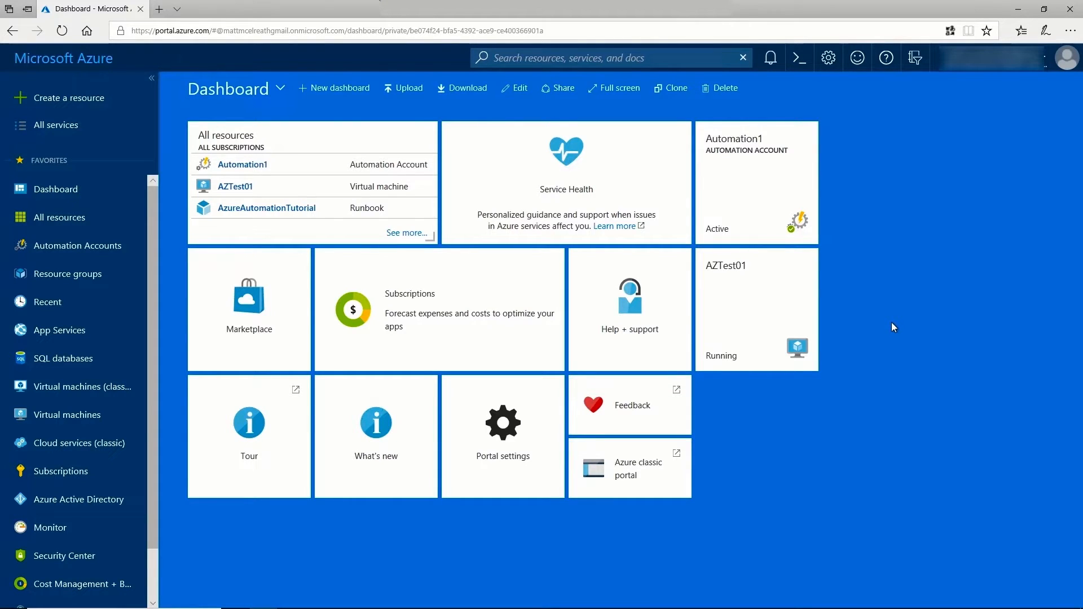
mouse_move(739, 161)
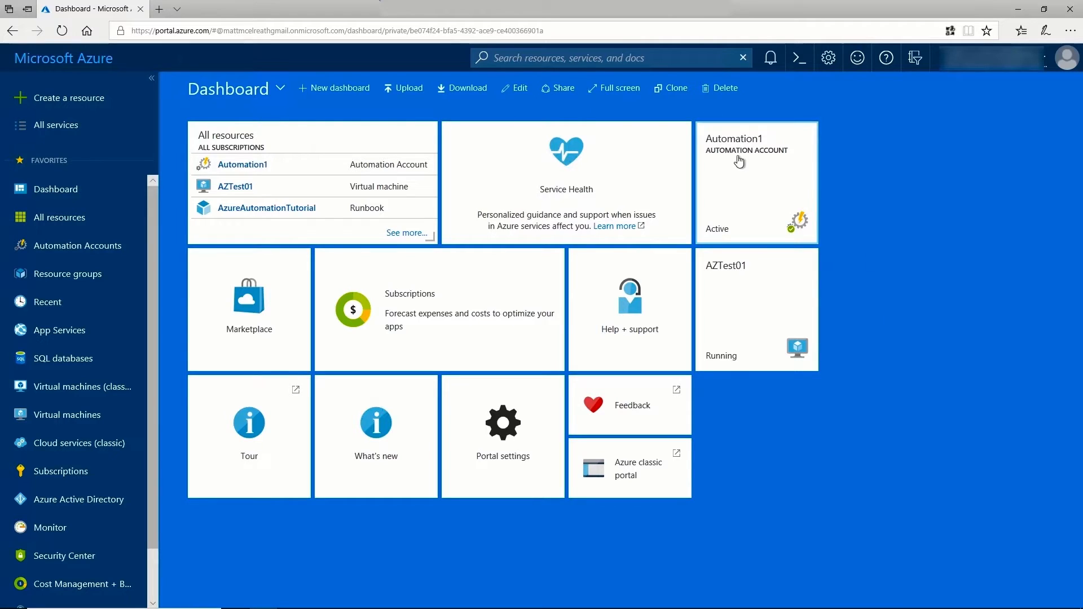
Open the Automation1 automation account from its dashboard tile.
left_click(755, 160)
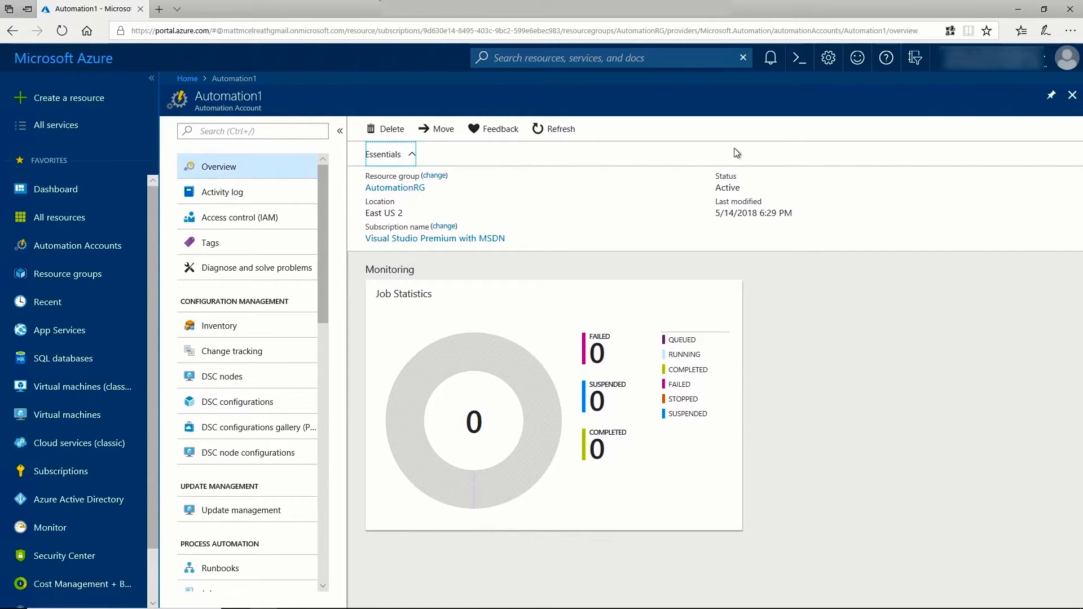
mouse_move(759, 154)
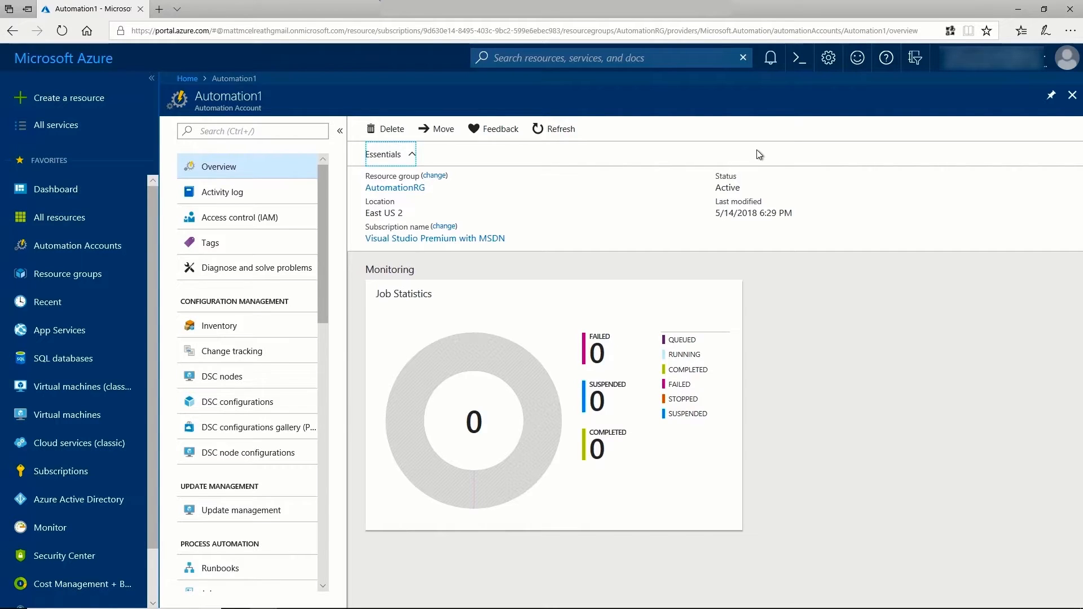
Open the DSC nodes list and start adding a non-Azure machine.
left_click(222, 376)
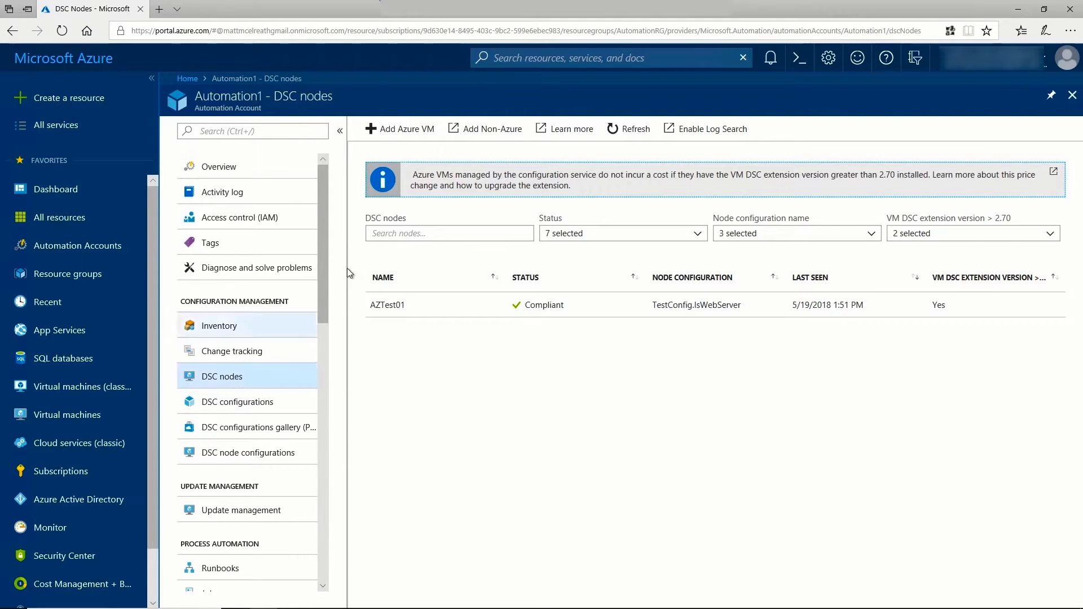
mouse_move(474, 133)
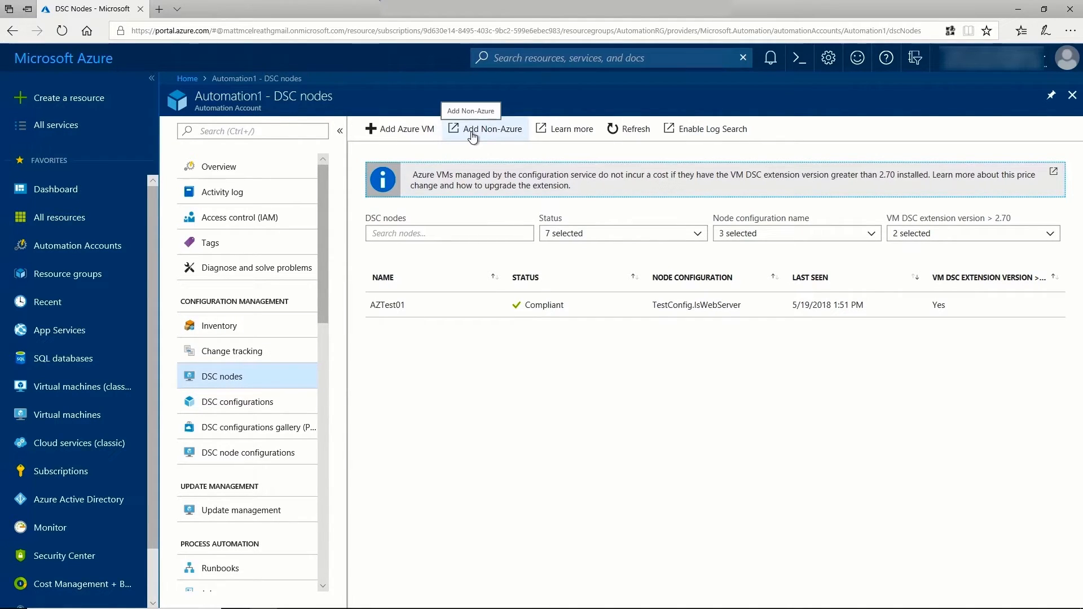
left_click(570, 129)
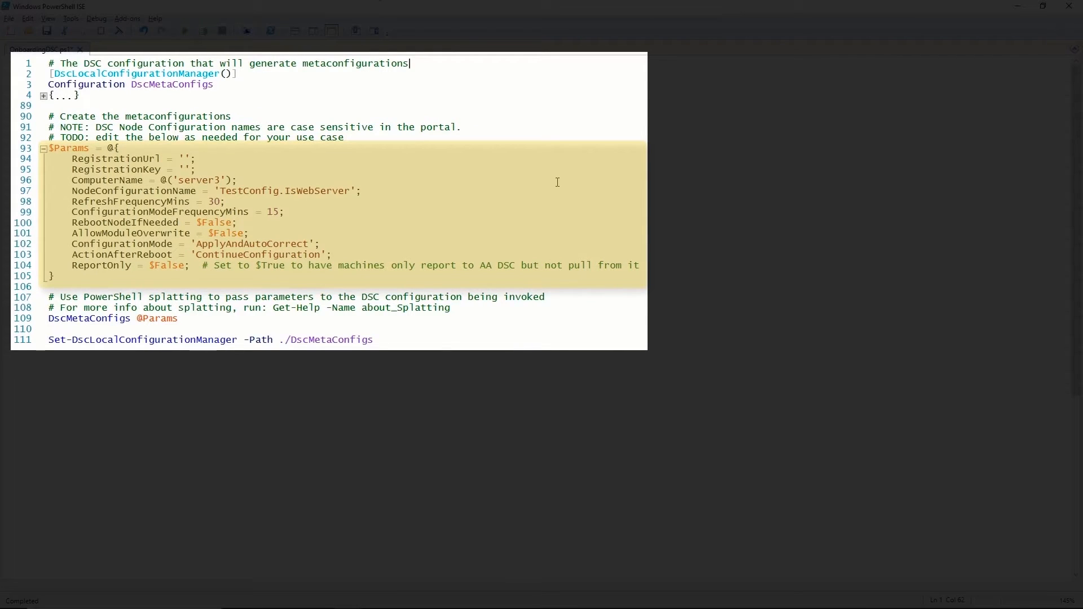
mouse_move(475, 191)
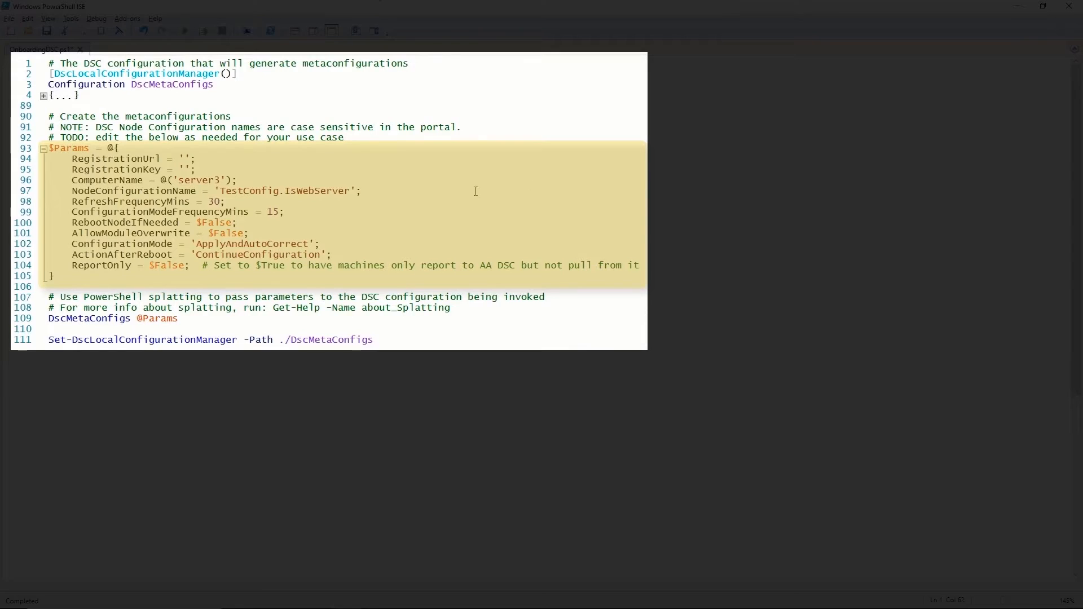
mouse_move(451, 184)
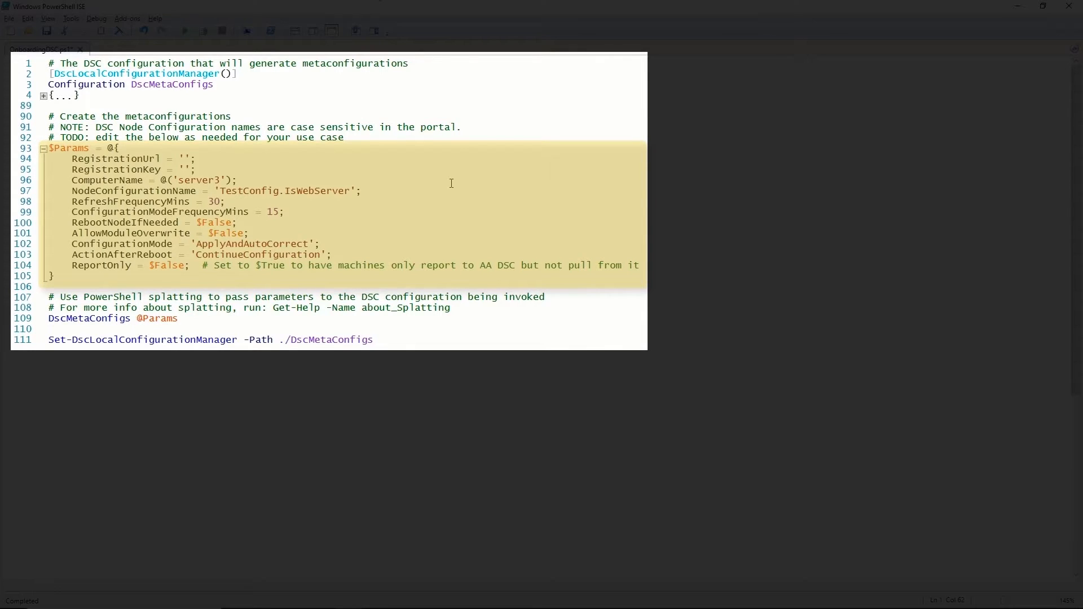
Switch to PowerShell ISE to review the $Params block targeting server3.
left_click(409, 62)
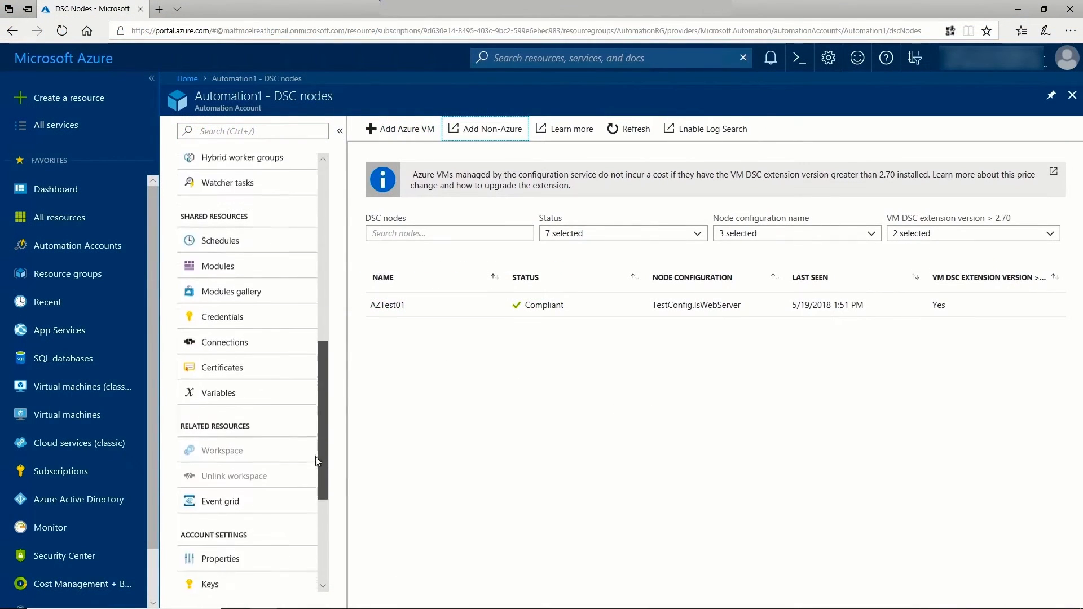
Open the Keys page under Account Settings for the registration URL and keys.
scroll("down", 3)
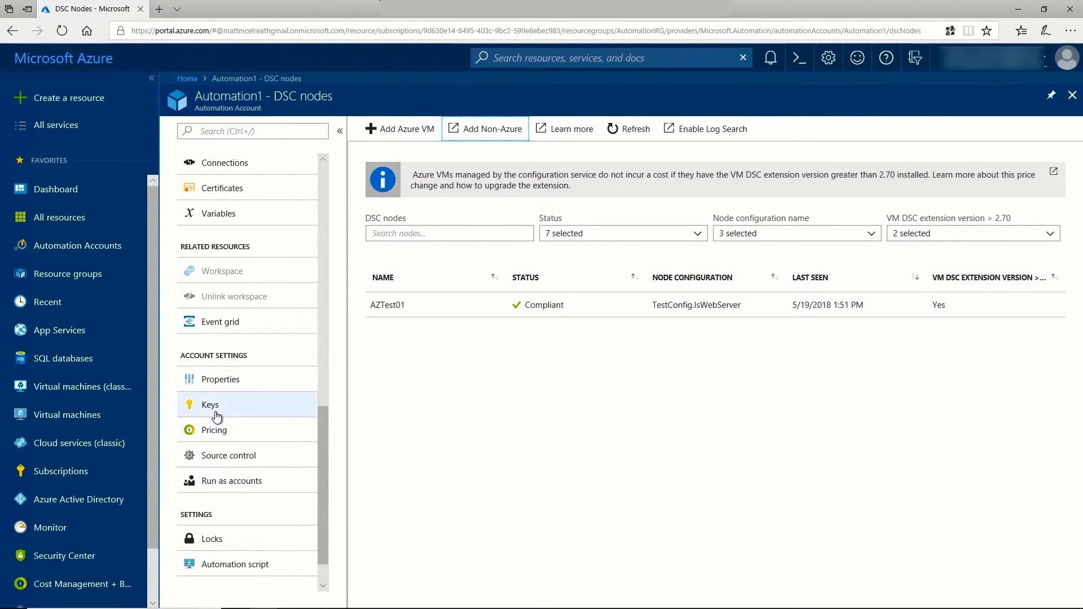
left_click(210, 405)
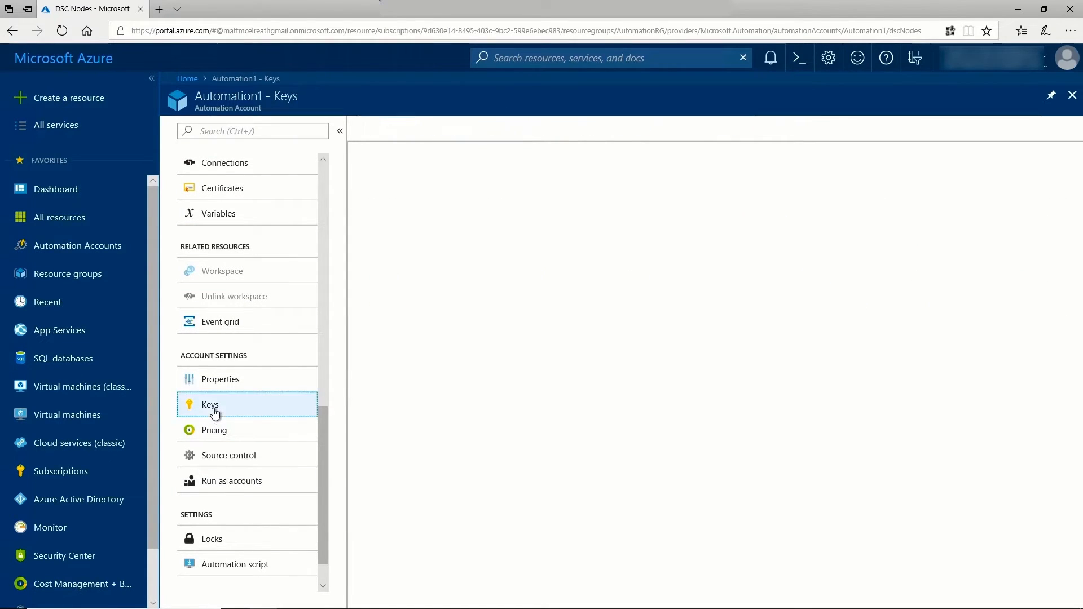
left_click(209, 405)
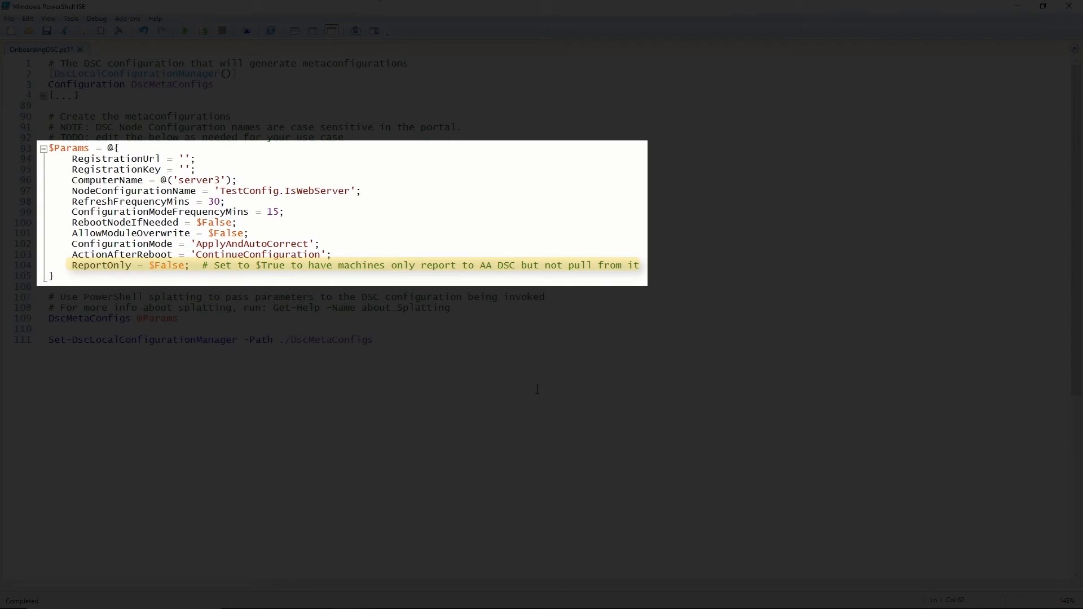
left_click(410, 62)
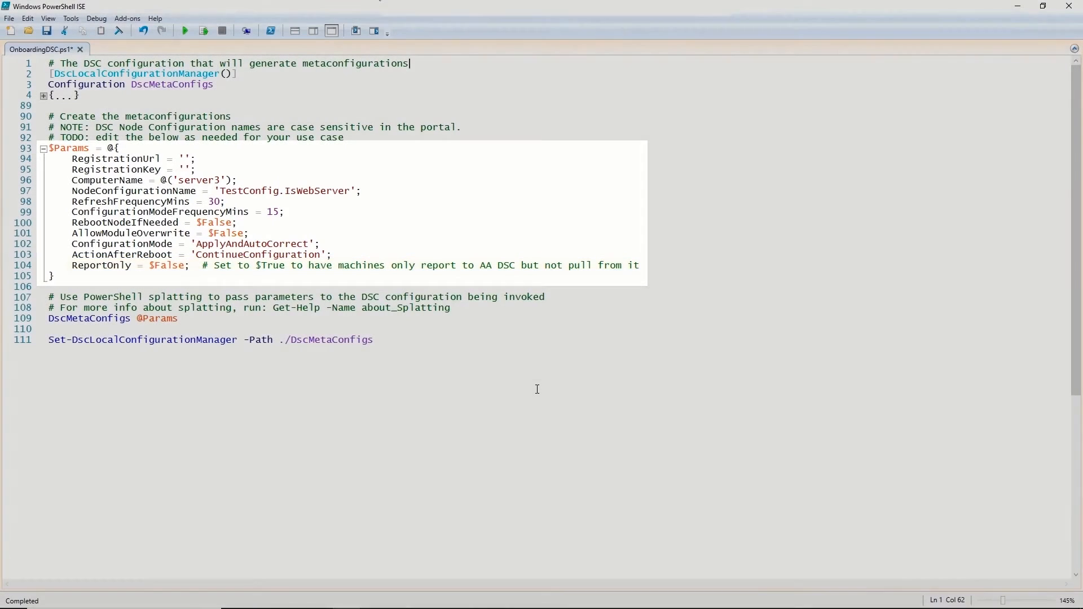
left_click(179, 284)
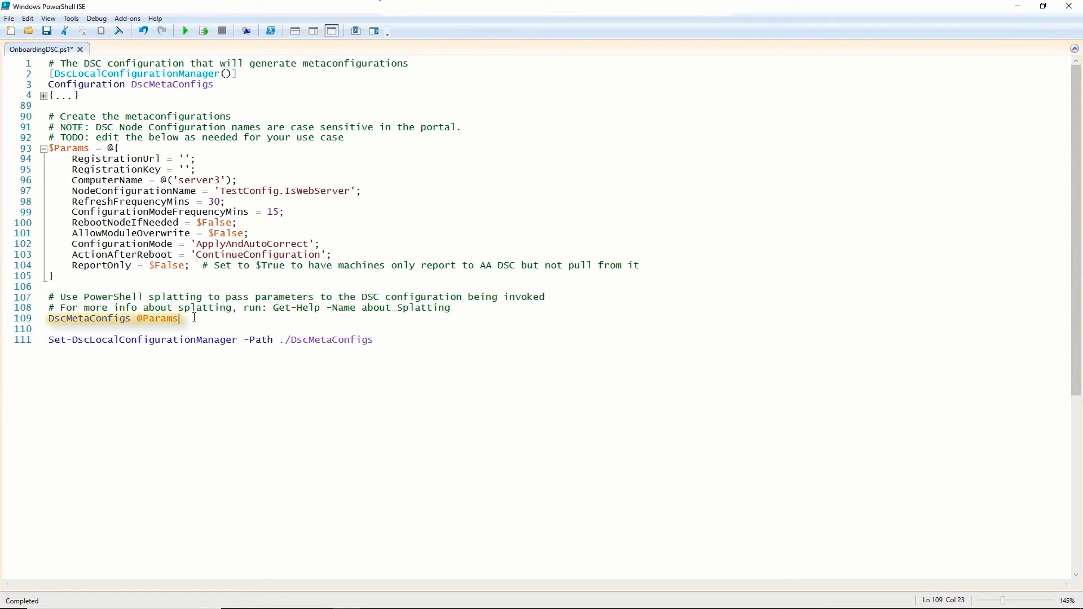
left_click(183, 31)
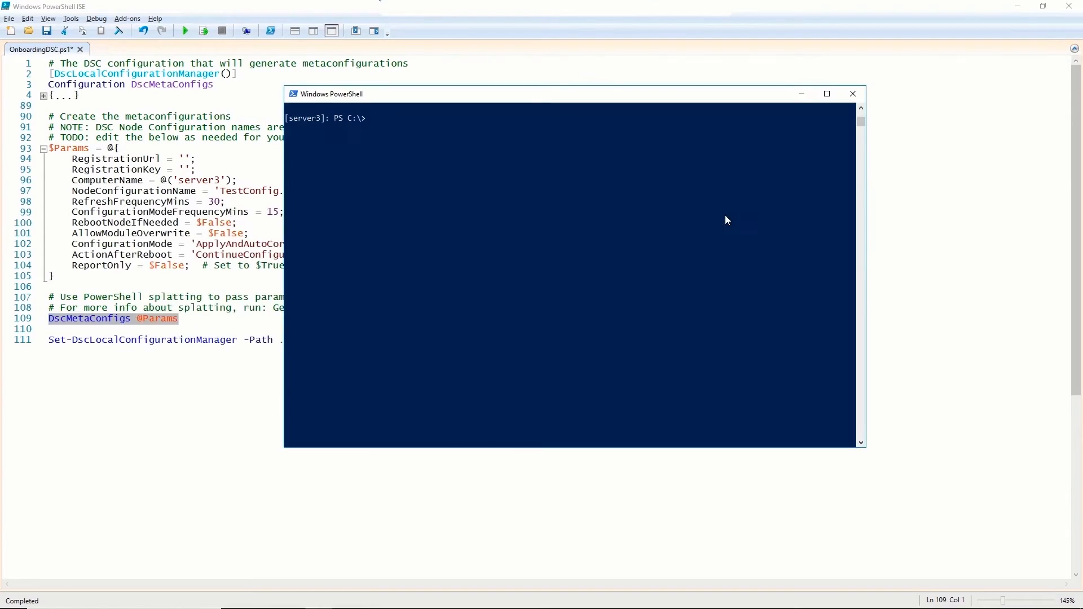
Run Get-DscLocalConfigurationManager in the server3 session, showing PUSH mode.
left_click(553, 276)
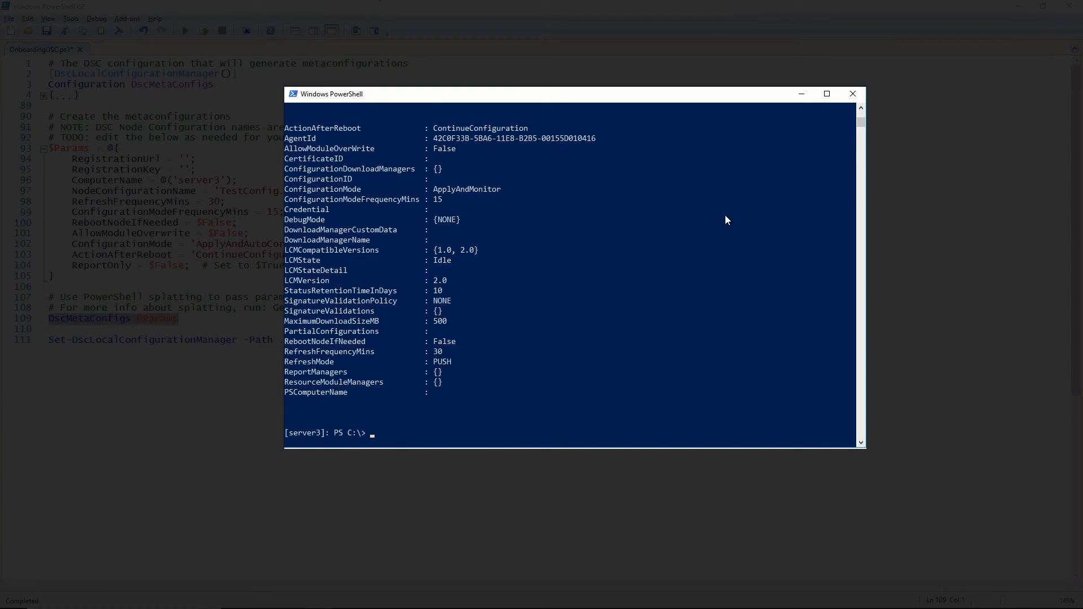
type("Get-DscLocalConfigurationManager")
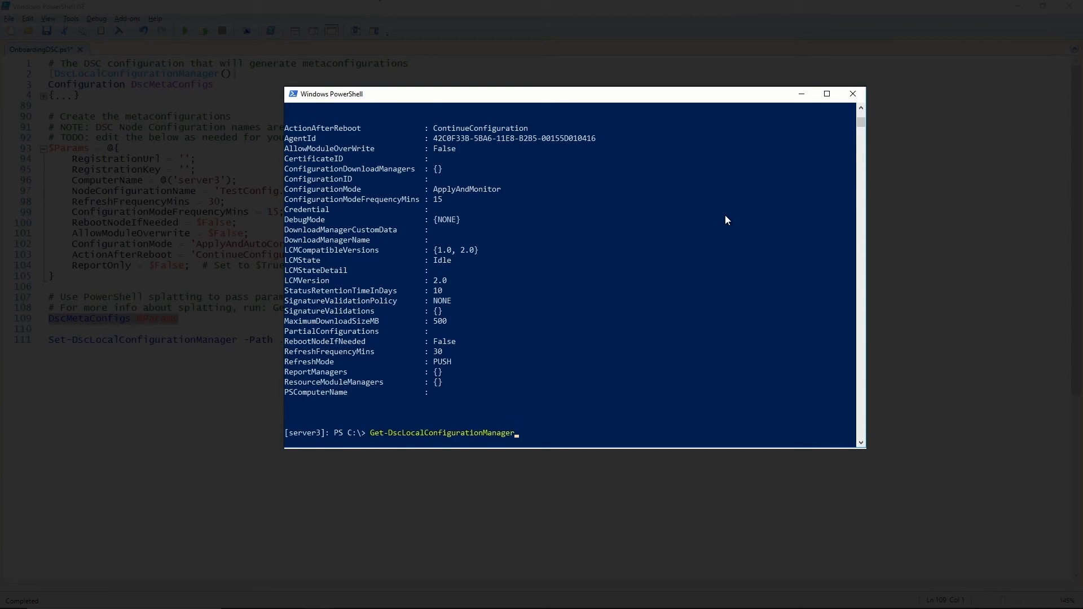
key("Return")
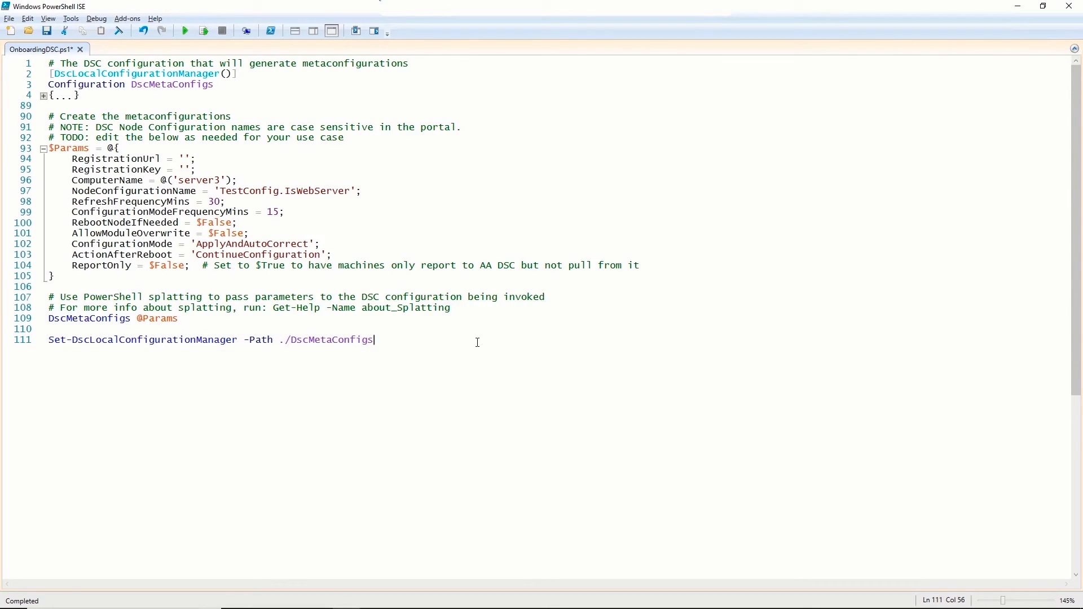
Run Set-DscLocalConfigurationManager -Path ./DscMetaConfigs on line 111.
left_click(184, 31)
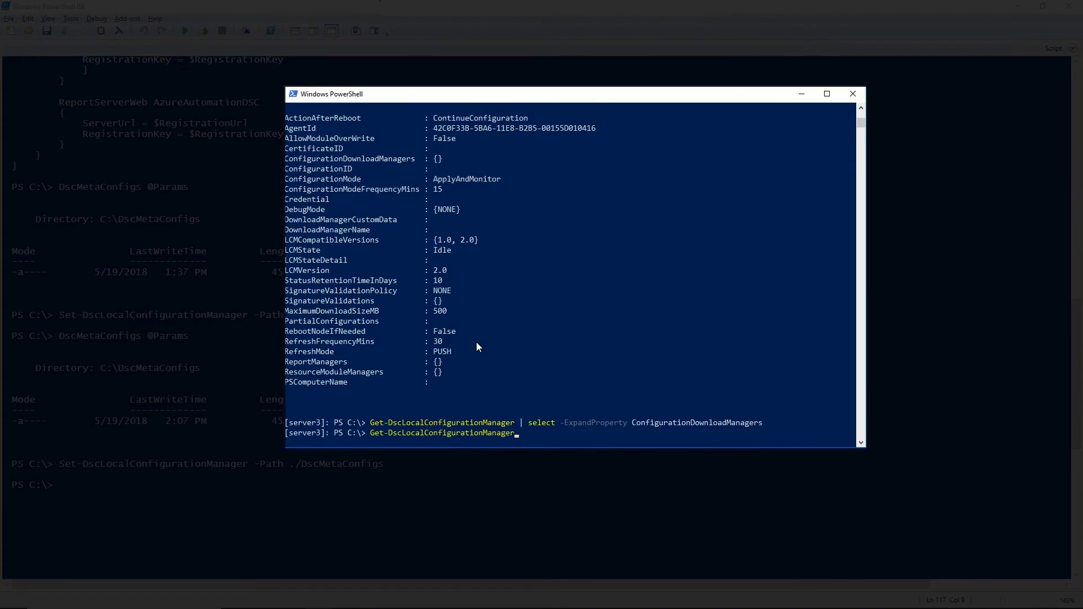
Rerun the LCM query and expand ConfigurationDownloadManagers, confirming Pull mode with AzureAutomationDSC.
key("Return")
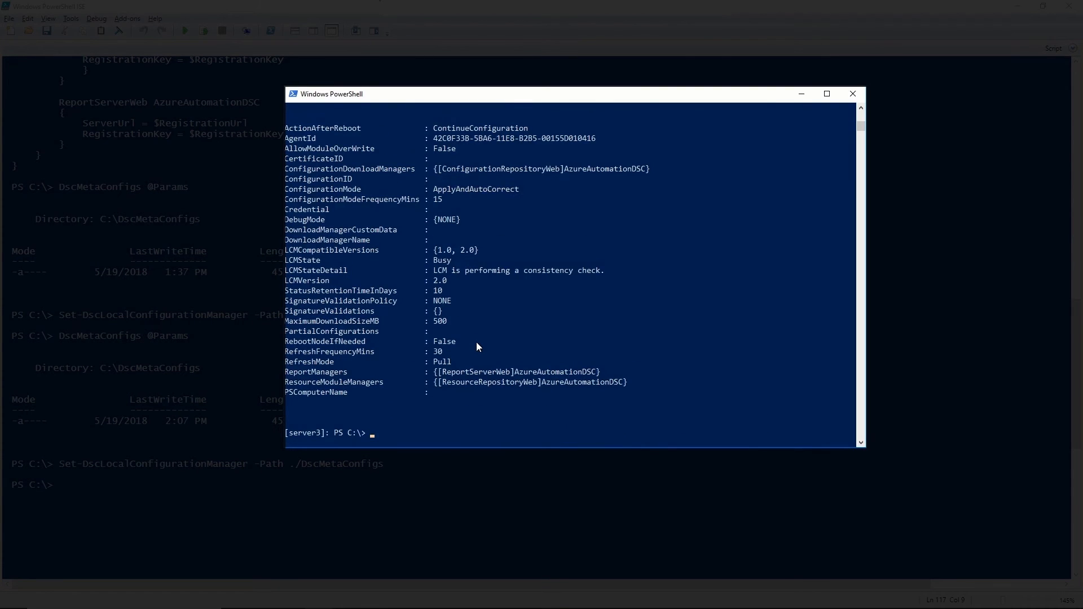
type("Get-DscLocalConfigurationManager | select -ExpandProperty ConfigurationDownloadManagers")
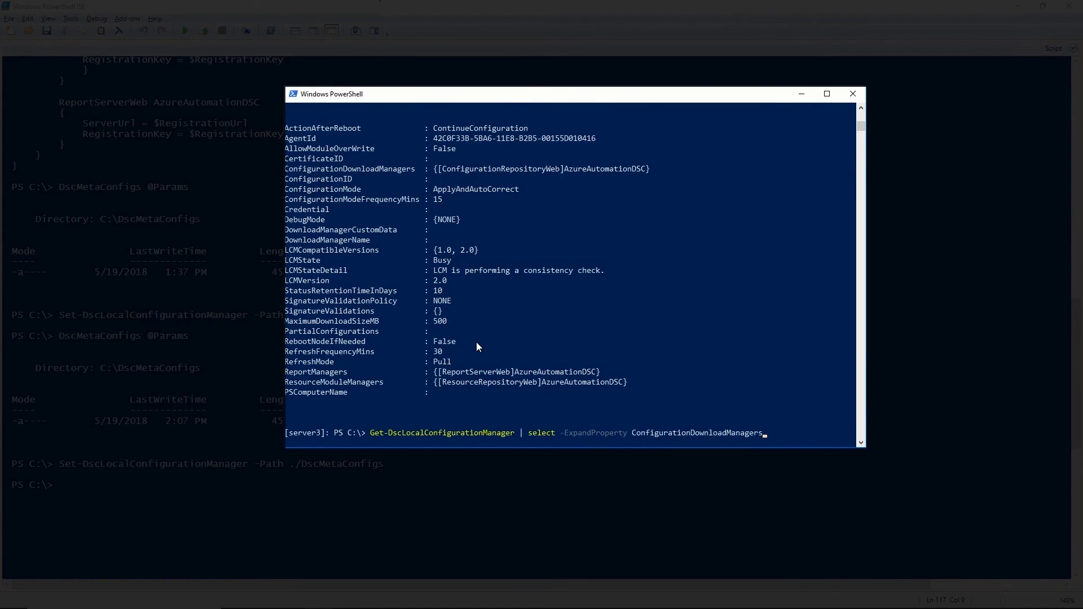
key("Return")
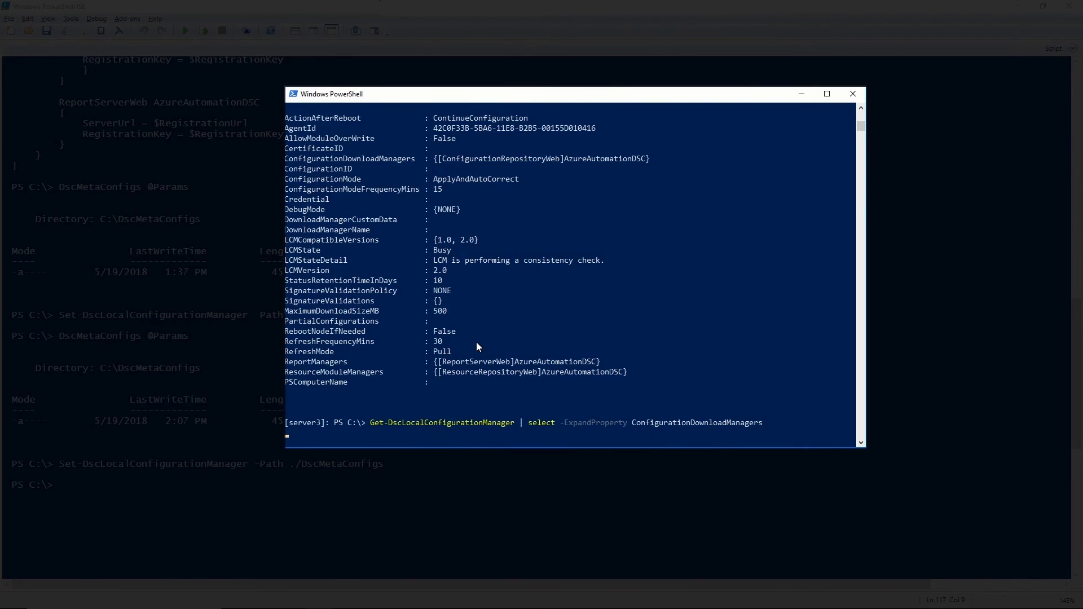
key("Return")
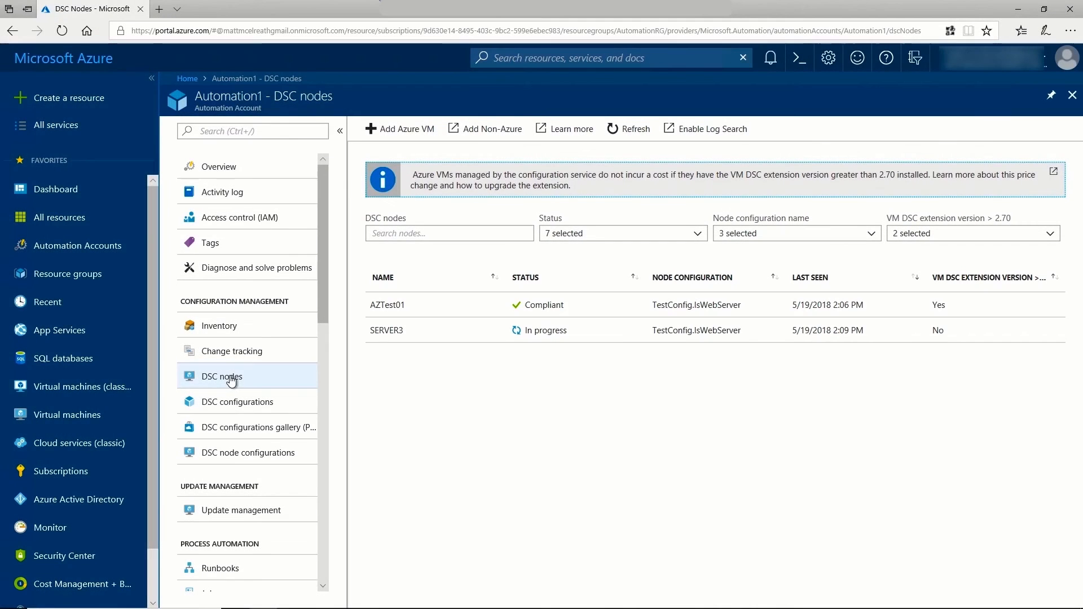
Open SERVER3 in the DSC nodes list and view its in-progress consistency report.
left_click(387, 330)
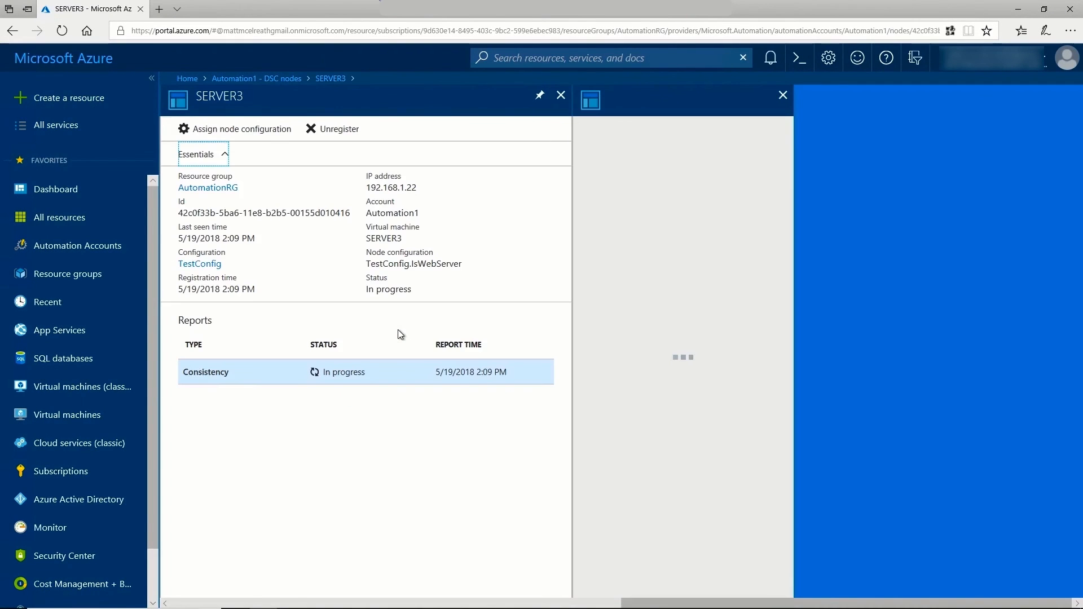
left_click(343, 372)
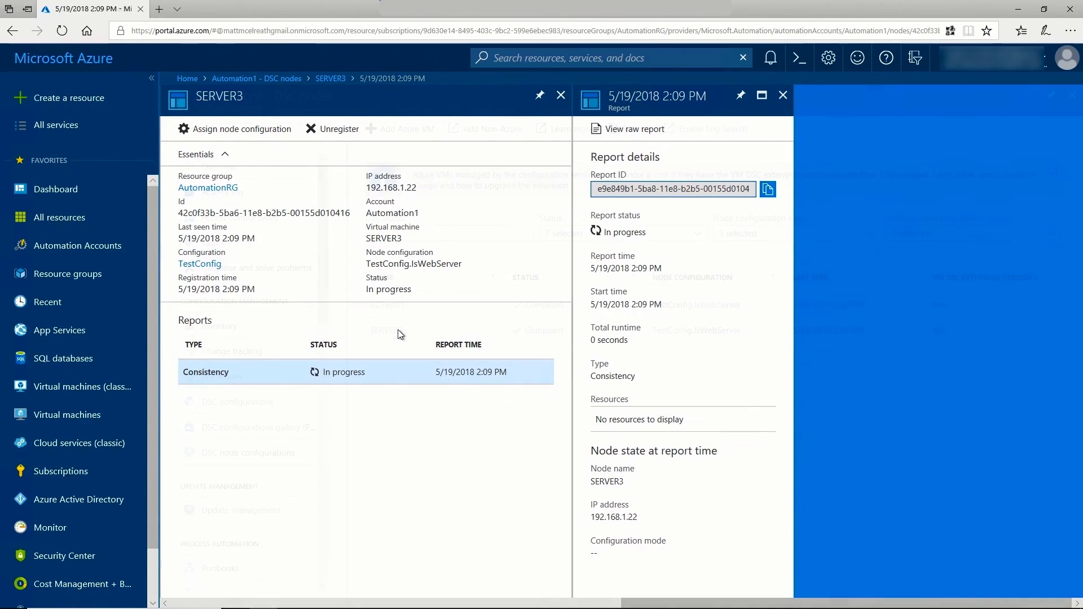
left_click(282, 78)
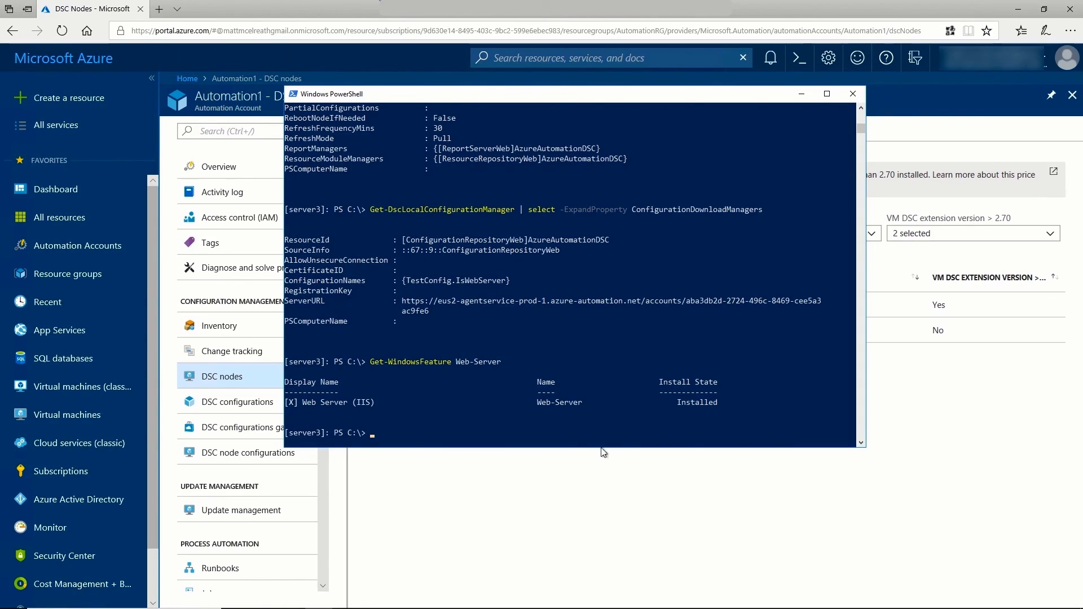
mouse_move(611, 395)
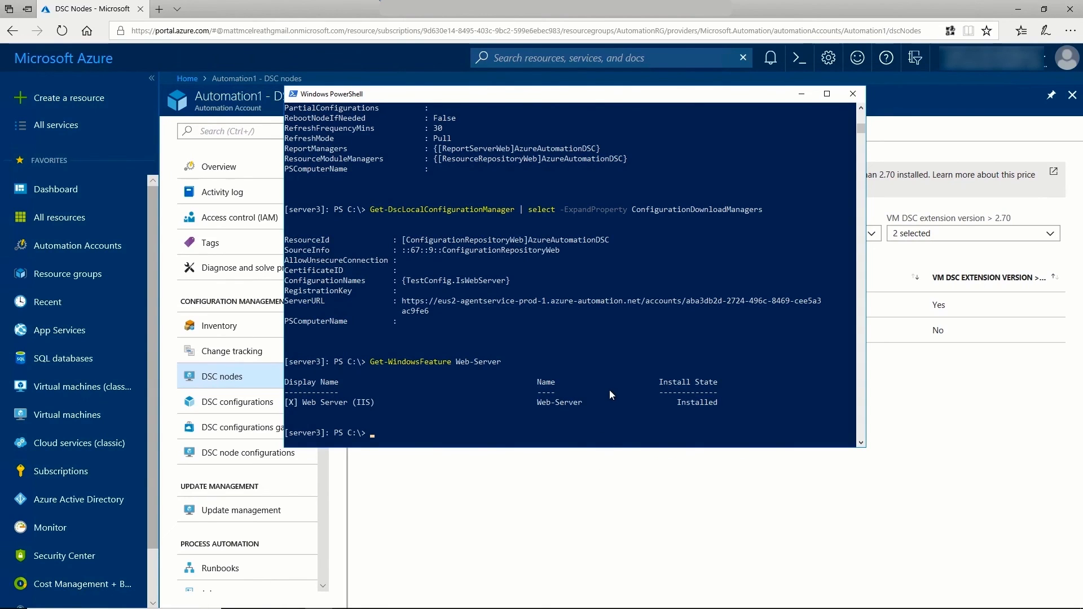